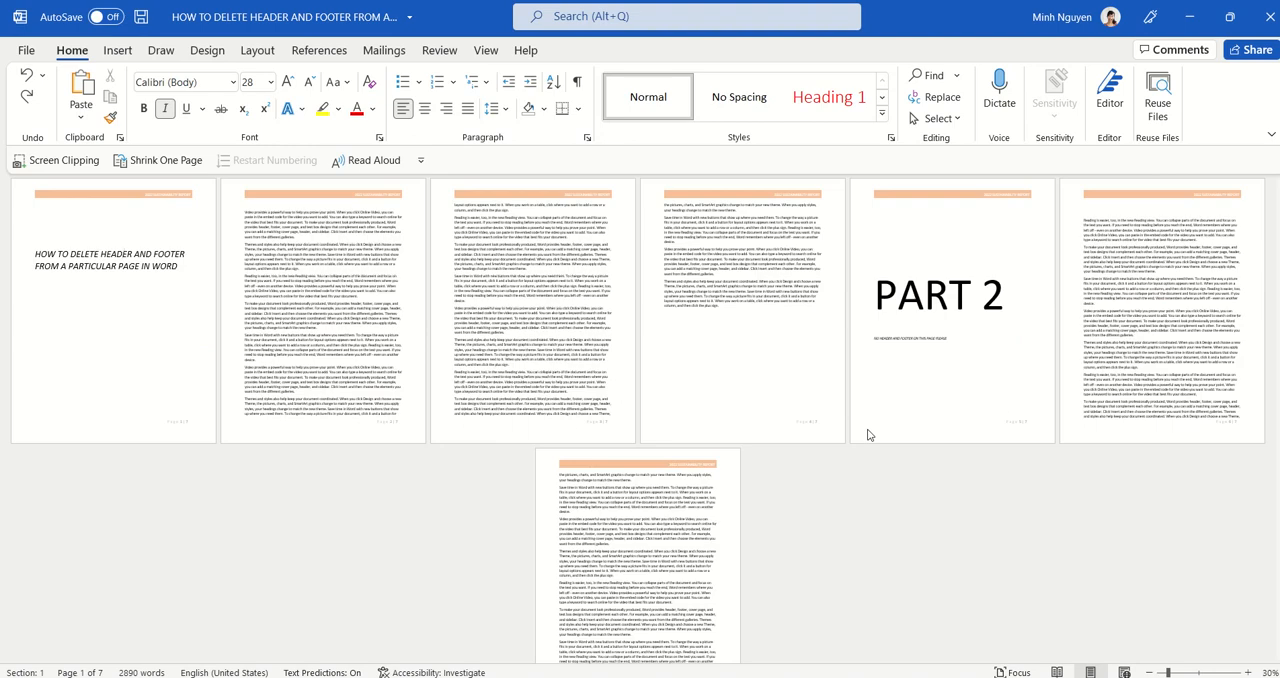
{"action": "mouse_move", "coordinate": [963, 215]}
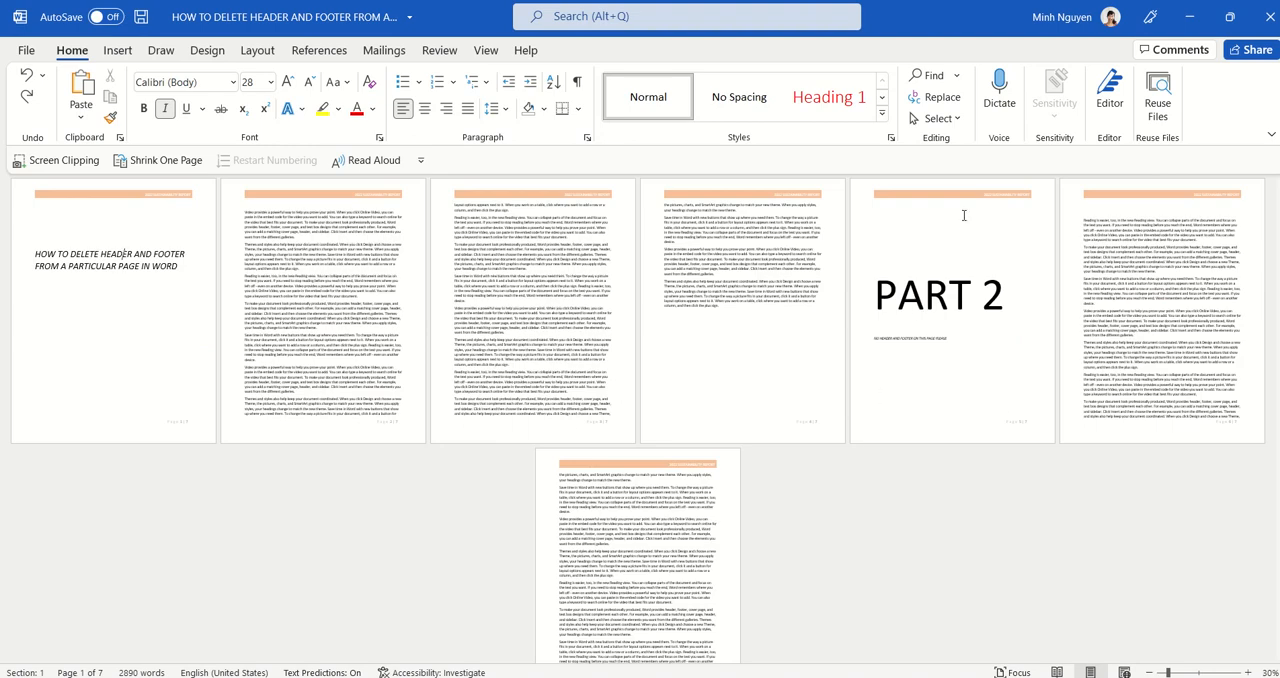
{"action": "mouse_move", "coordinate": [1003, 288]}
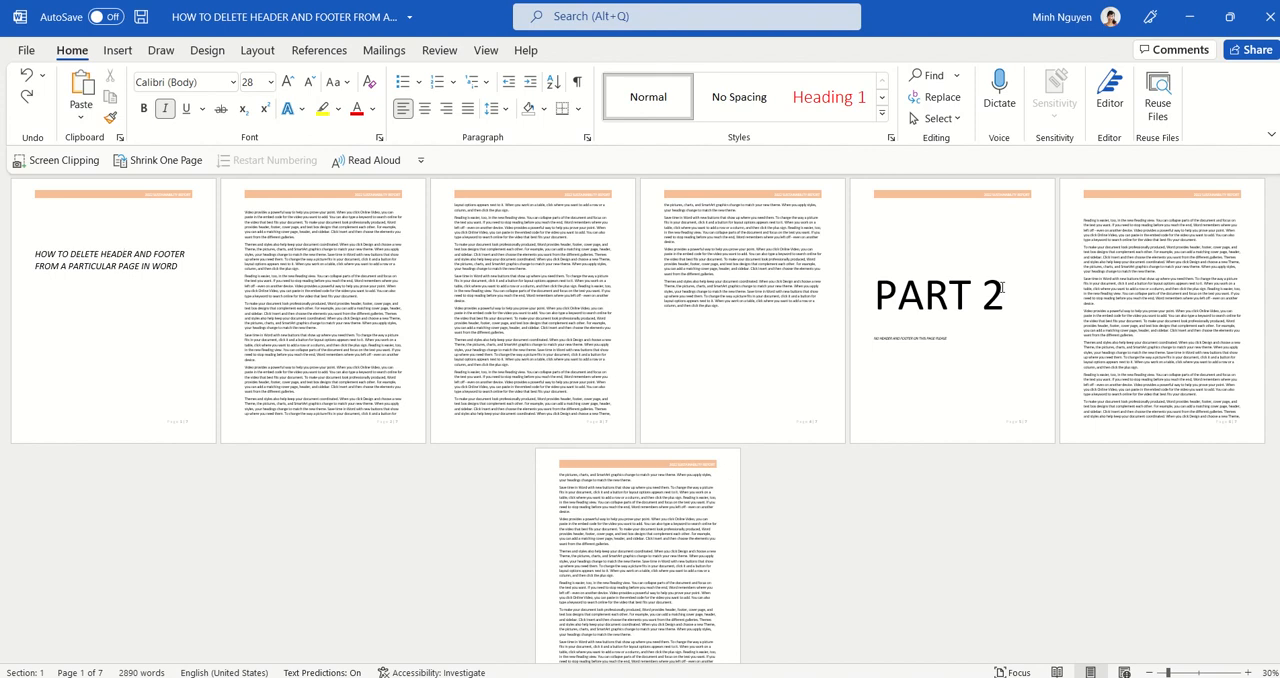
{"action": "mouse_move", "coordinate": [711, 338]}
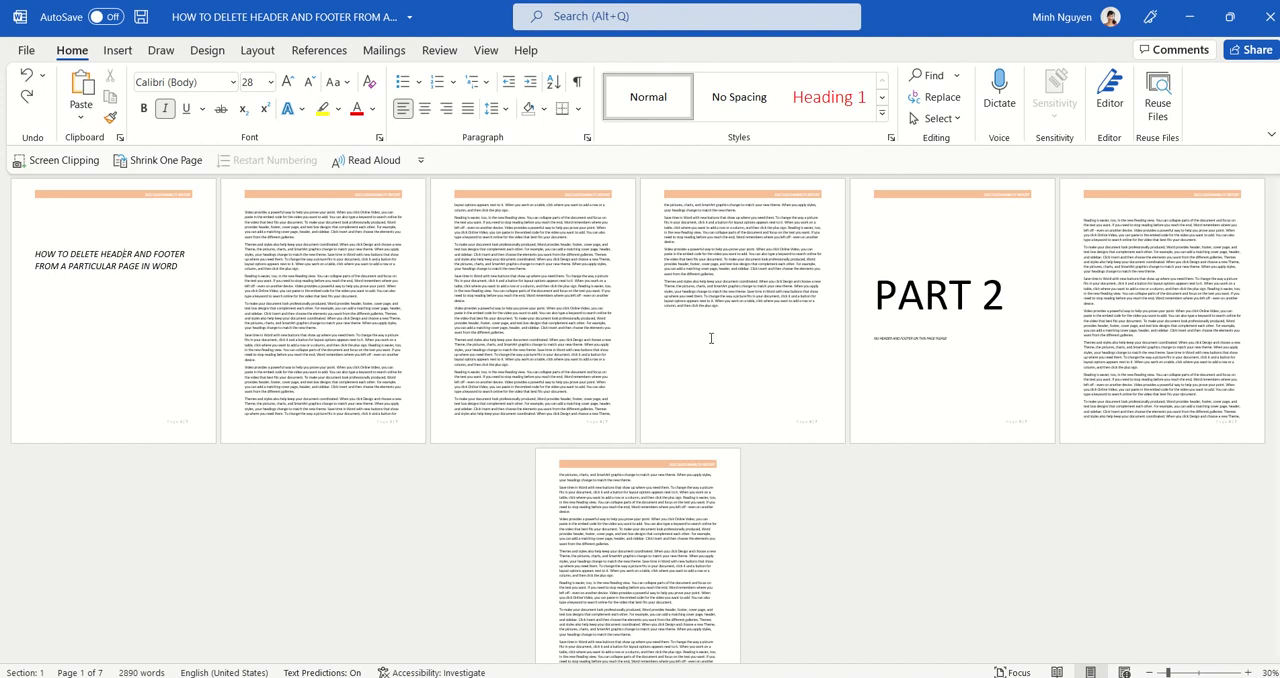
- Insert a Next Page section break just before the PART 2 page
{"action": "left_click", "coordinate": [737, 324]}
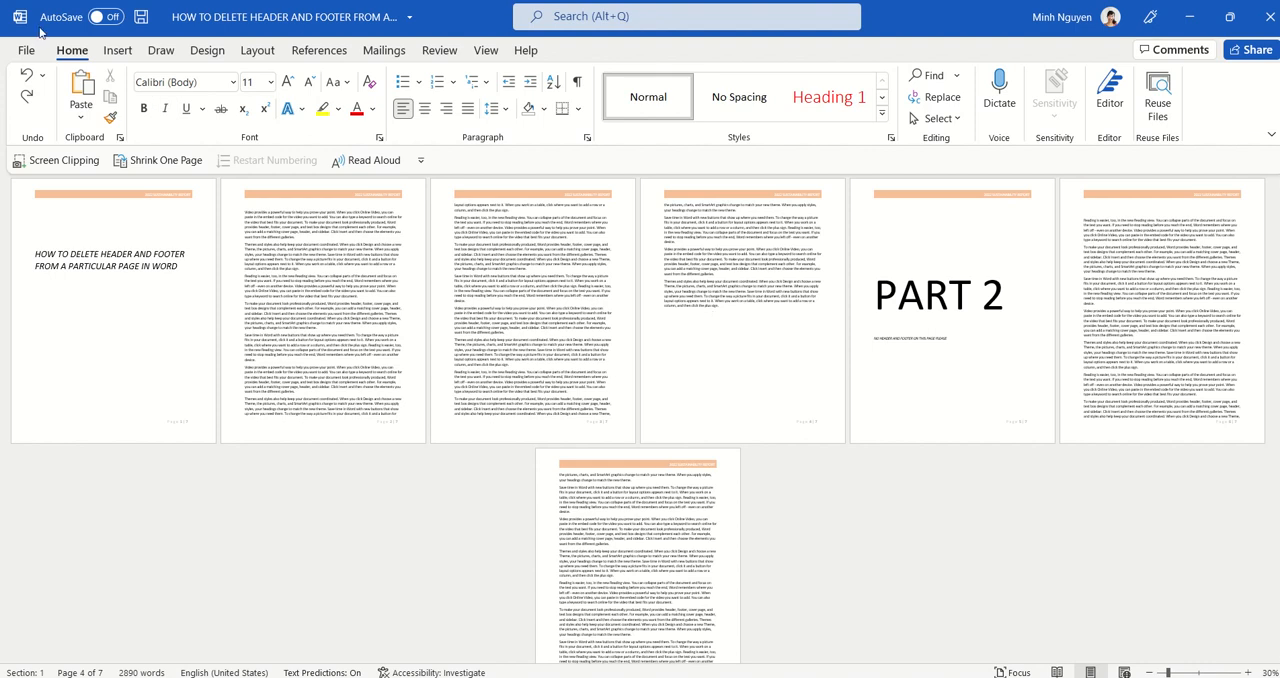
{"action": "left_click", "coordinate": [117, 50]}
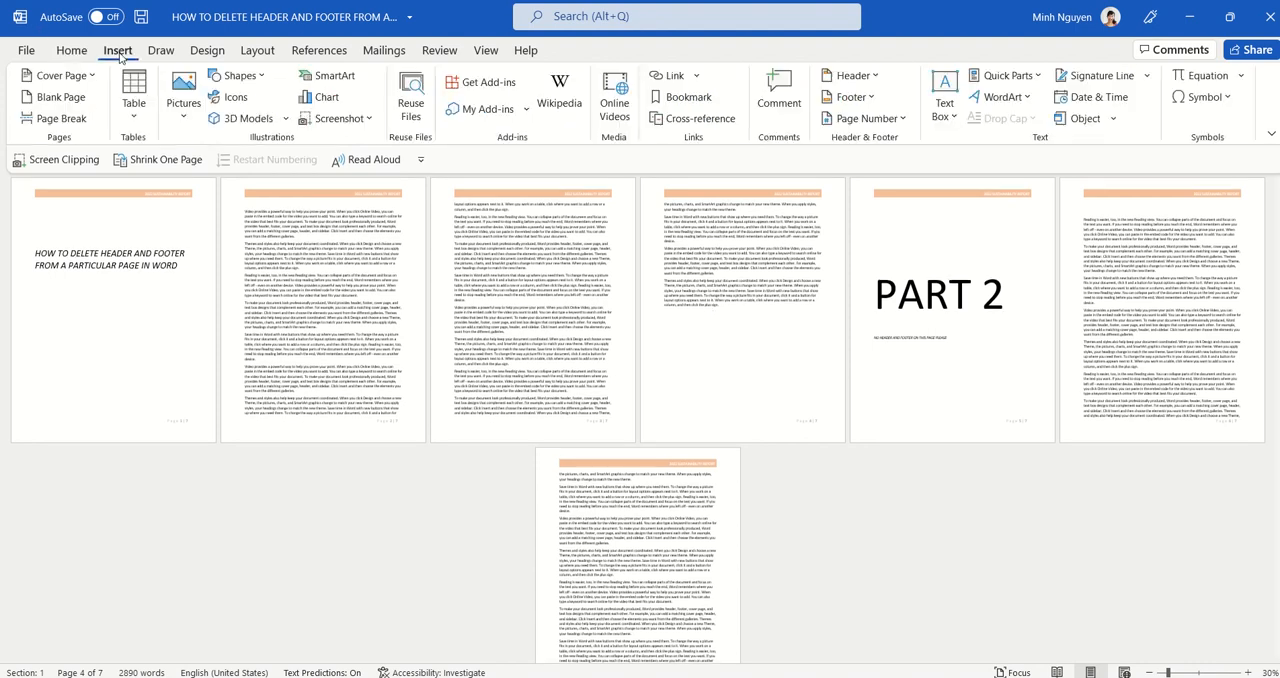
{"action": "left_click", "coordinate": [257, 50]}
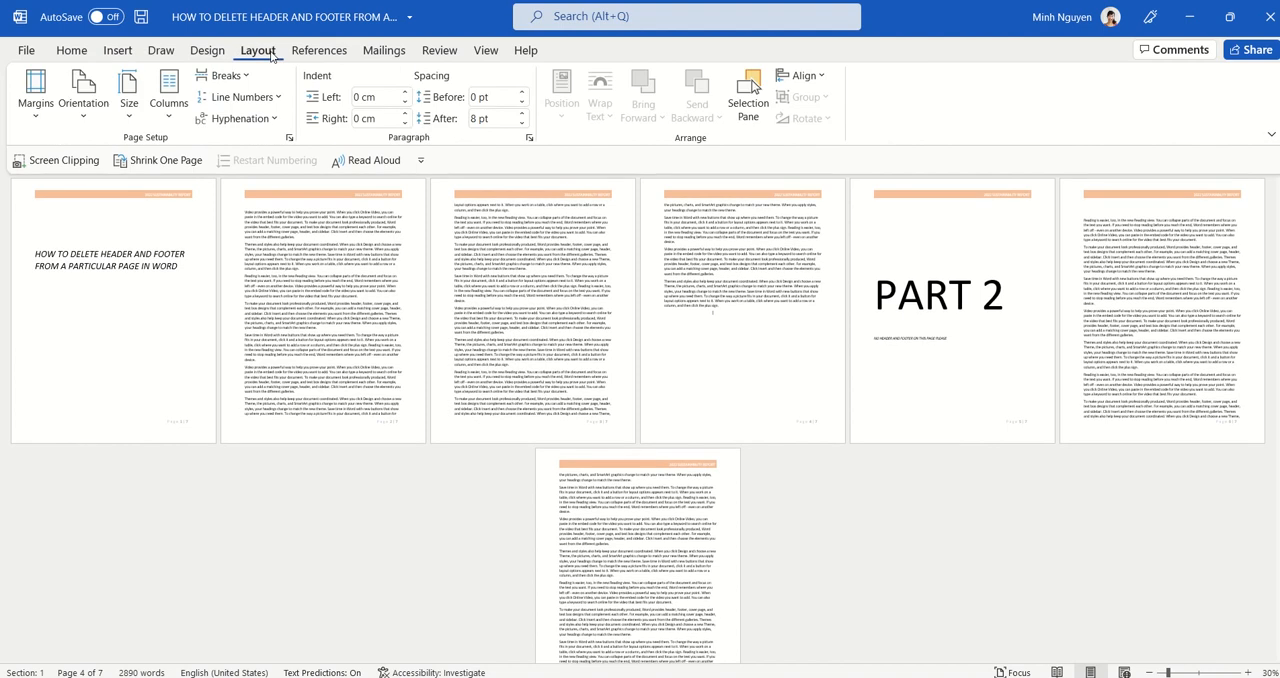
{"action": "left_click", "coordinate": [224, 75]}
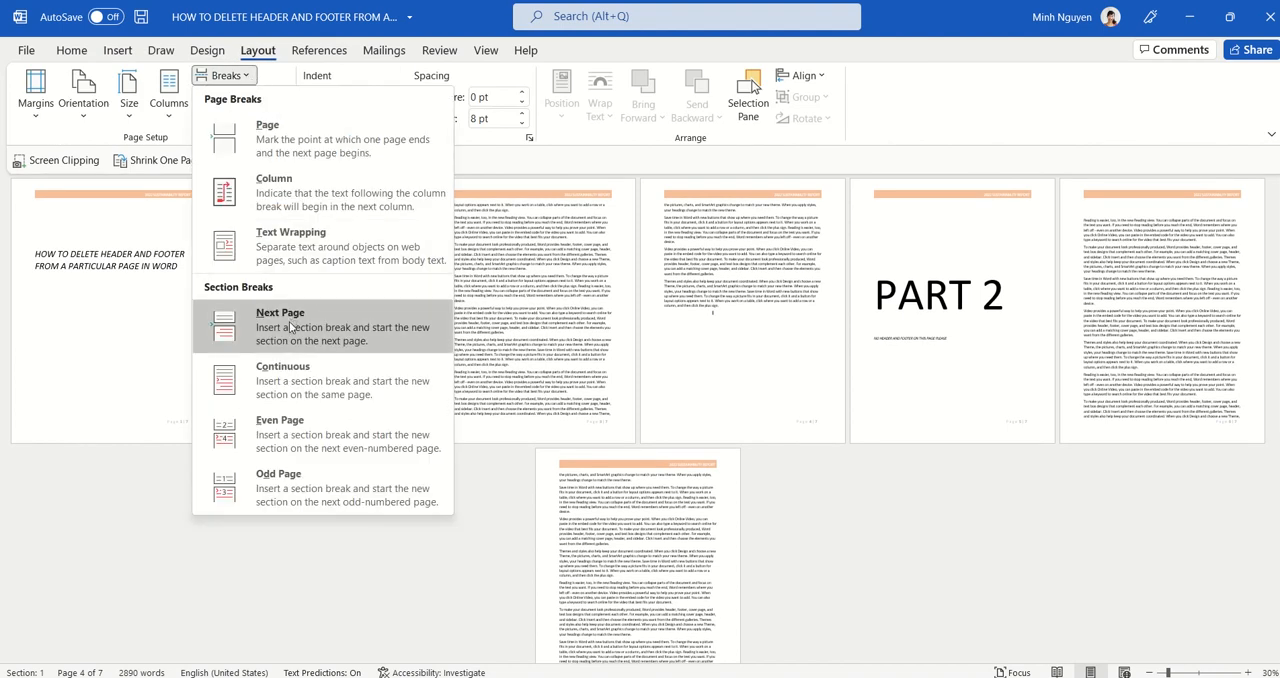
{"action": "left_click", "coordinate": [280, 325]}
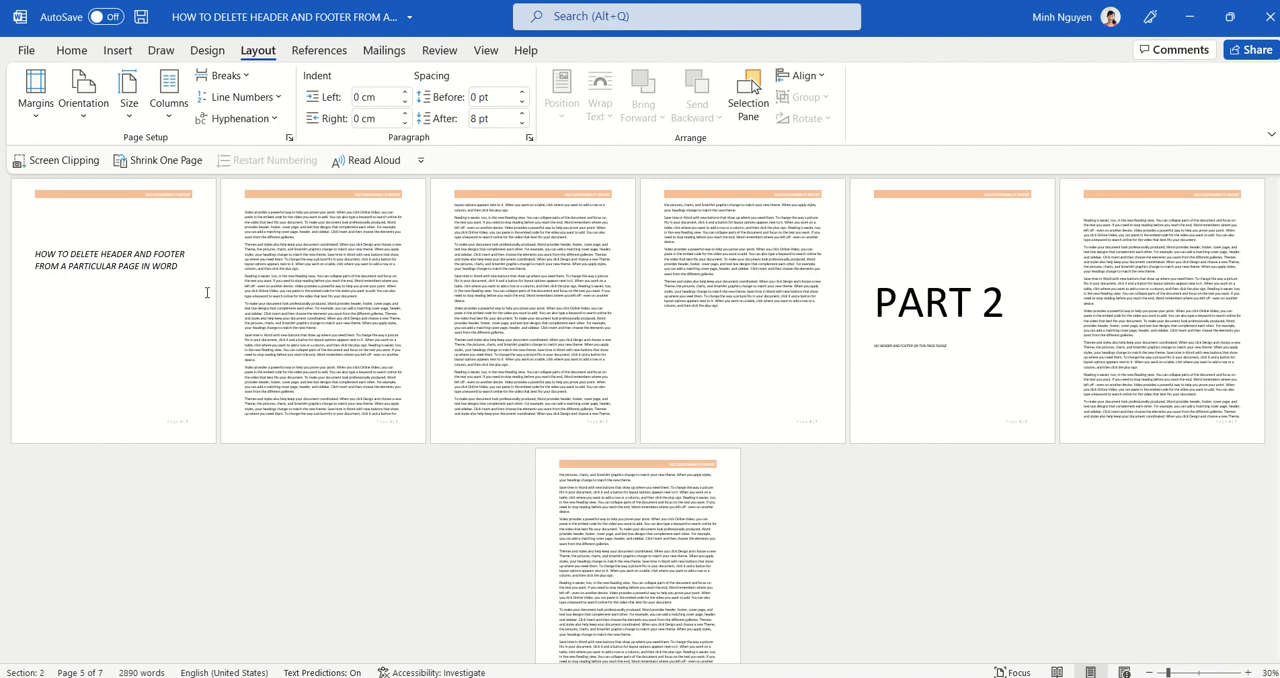
{"action": "mouse_move", "coordinate": [556, 311]}
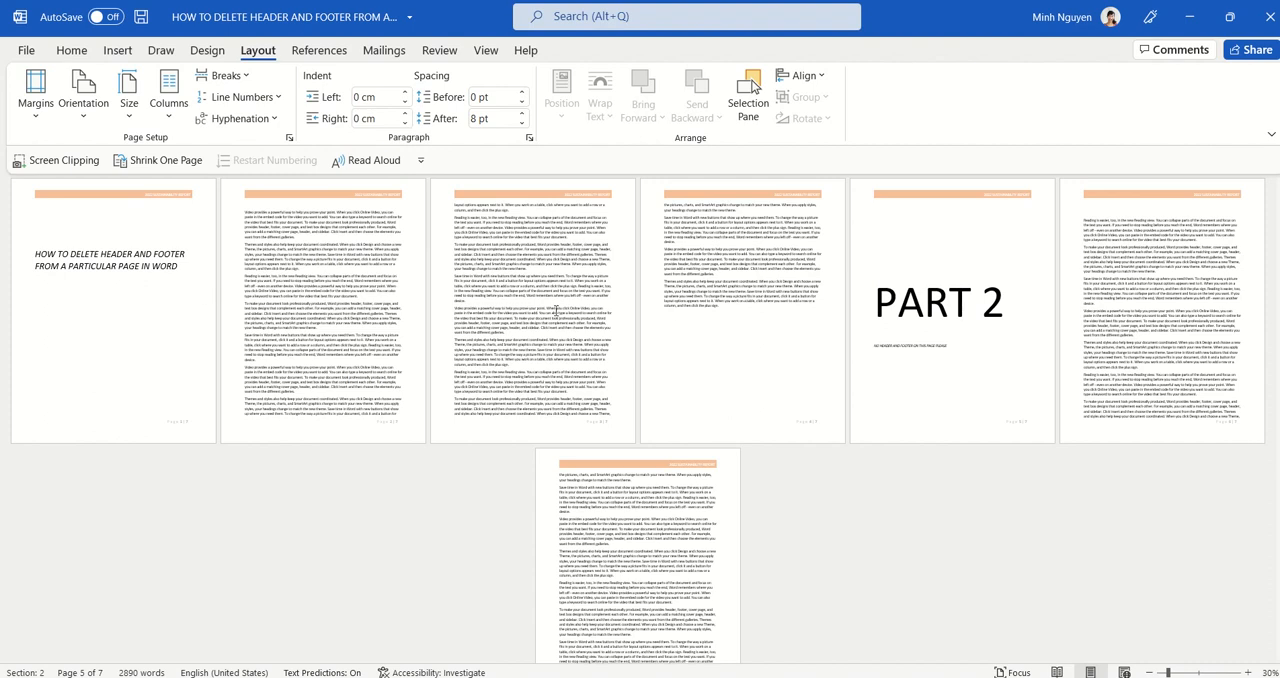
{"action": "mouse_move", "coordinate": [970, 311]}
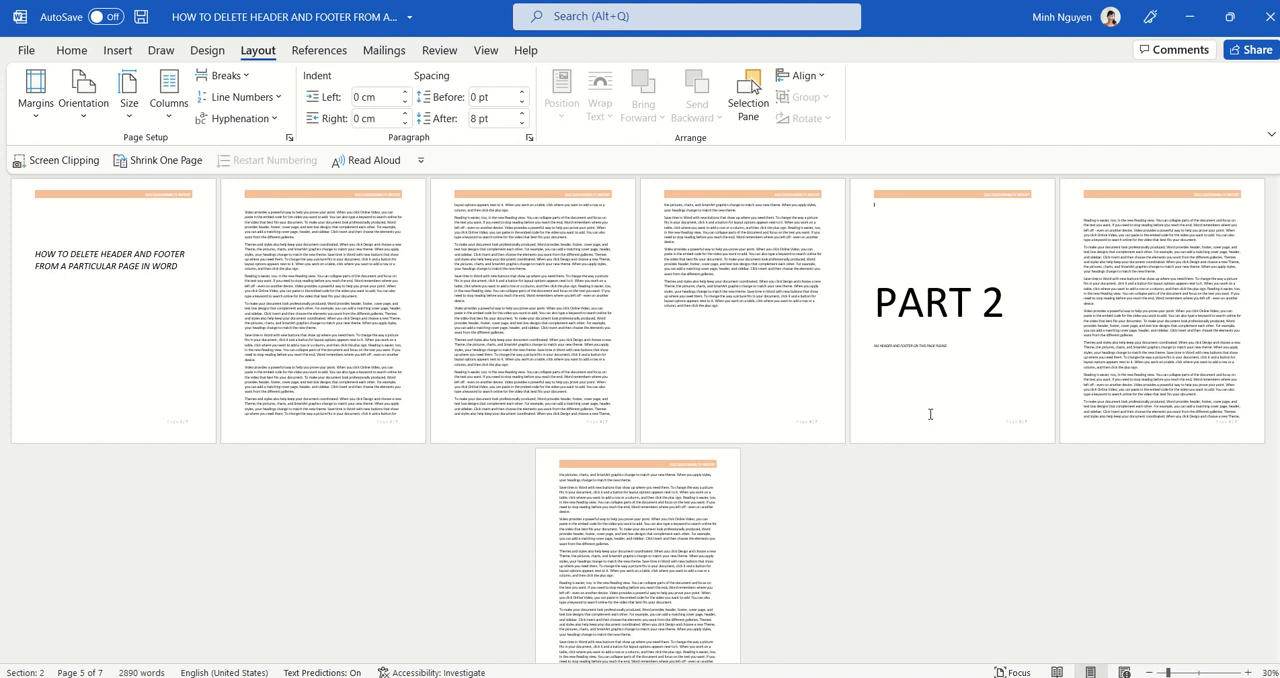
- Edit the PART 2 page header and enable Different First Page for section 2
{"action": "left_click", "coordinate": [71, 50]}
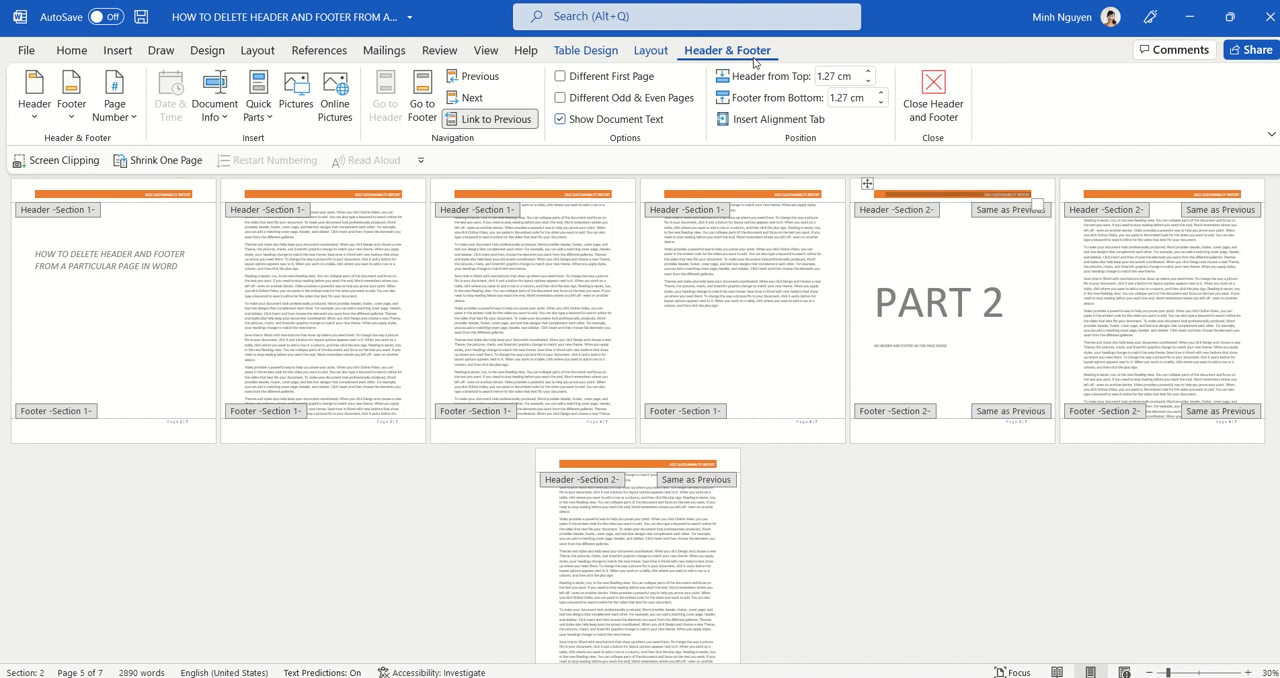
{"action": "mouse_move", "coordinate": [551, 76]}
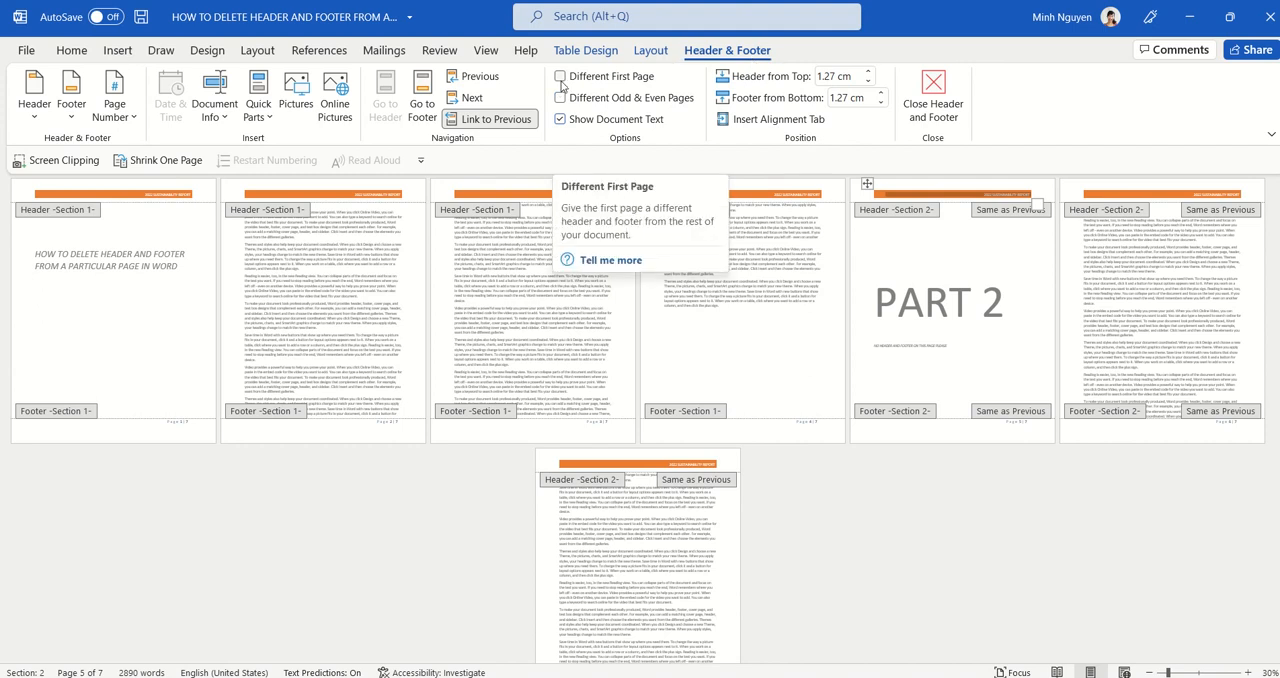
{"action": "left_click", "coordinate": [562, 76]}
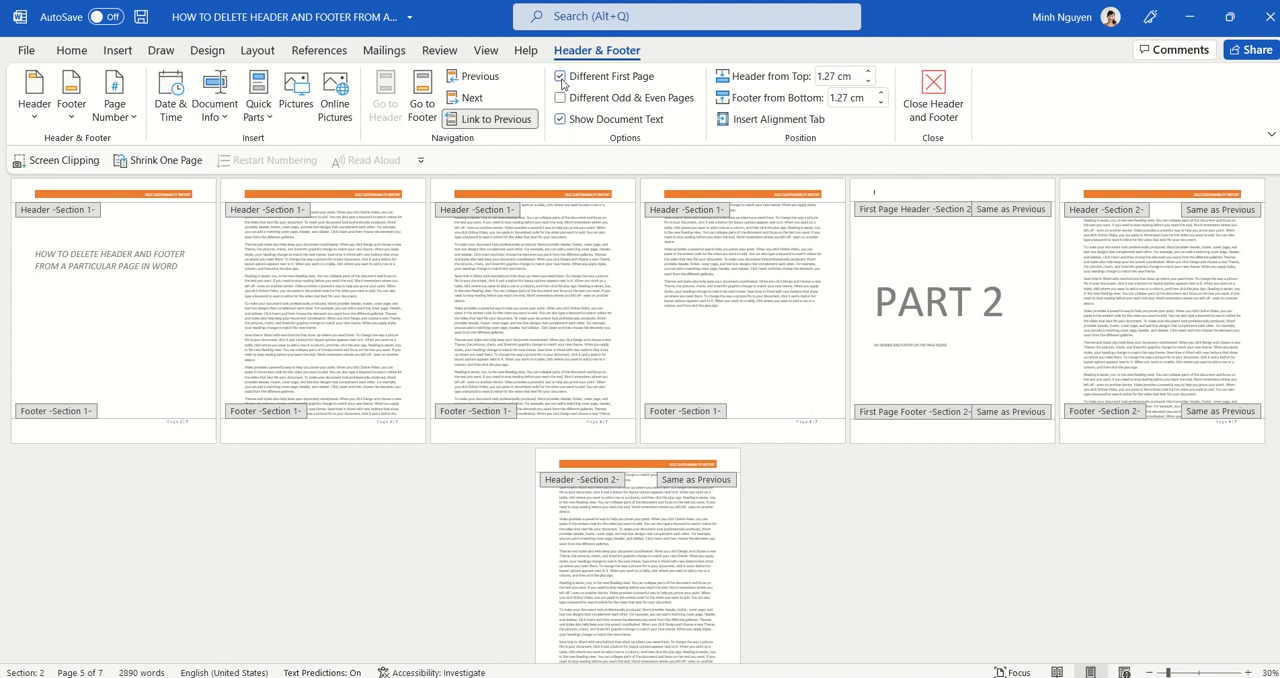
{"action": "left_click", "coordinate": [562, 97]}
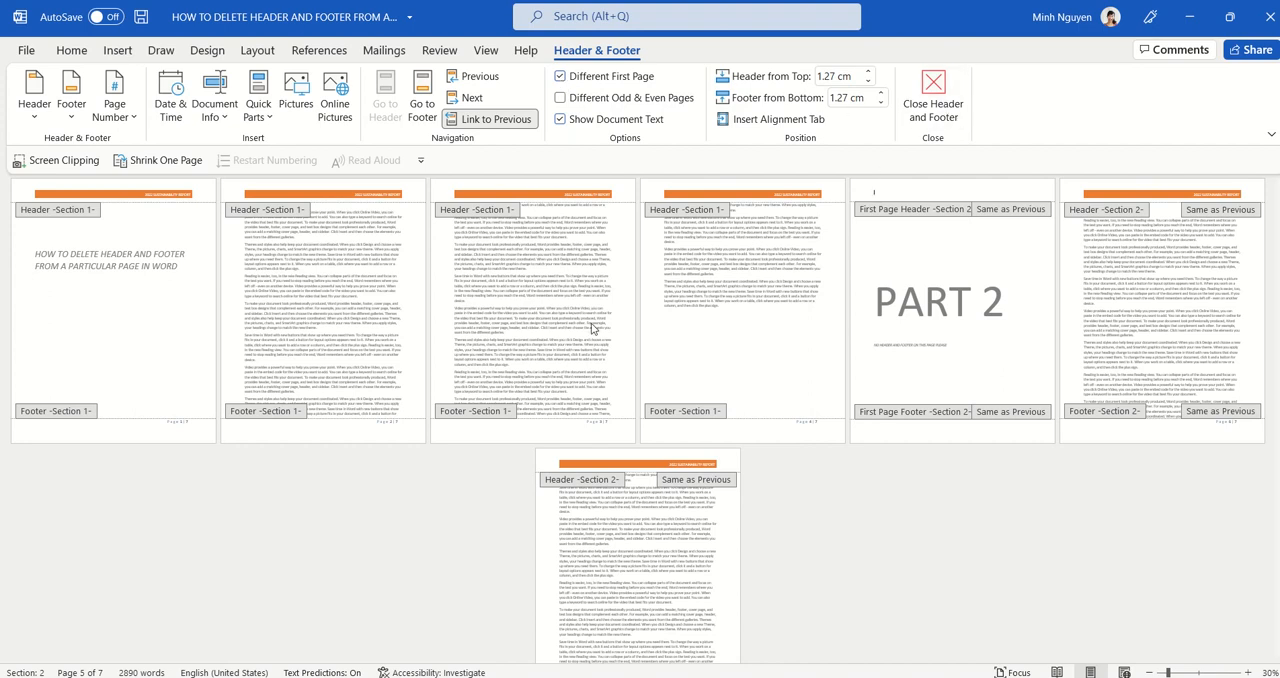
{"action": "mouse_move", "coordinate": [962, 334]}
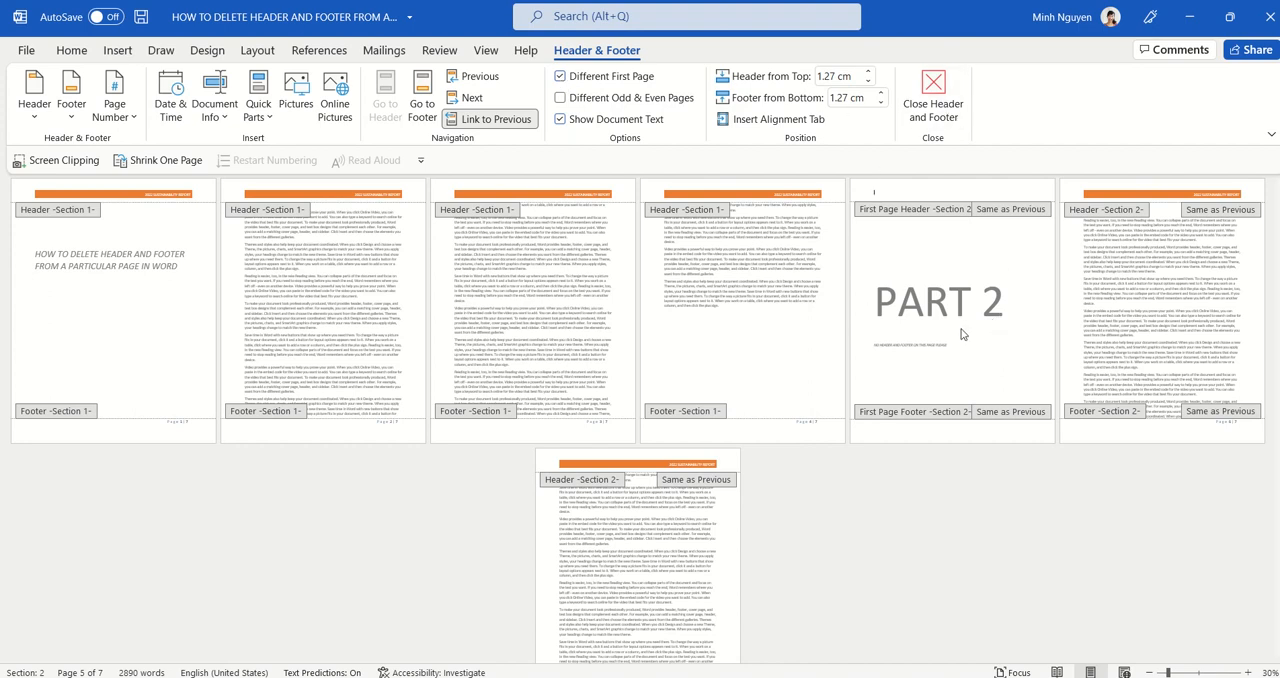